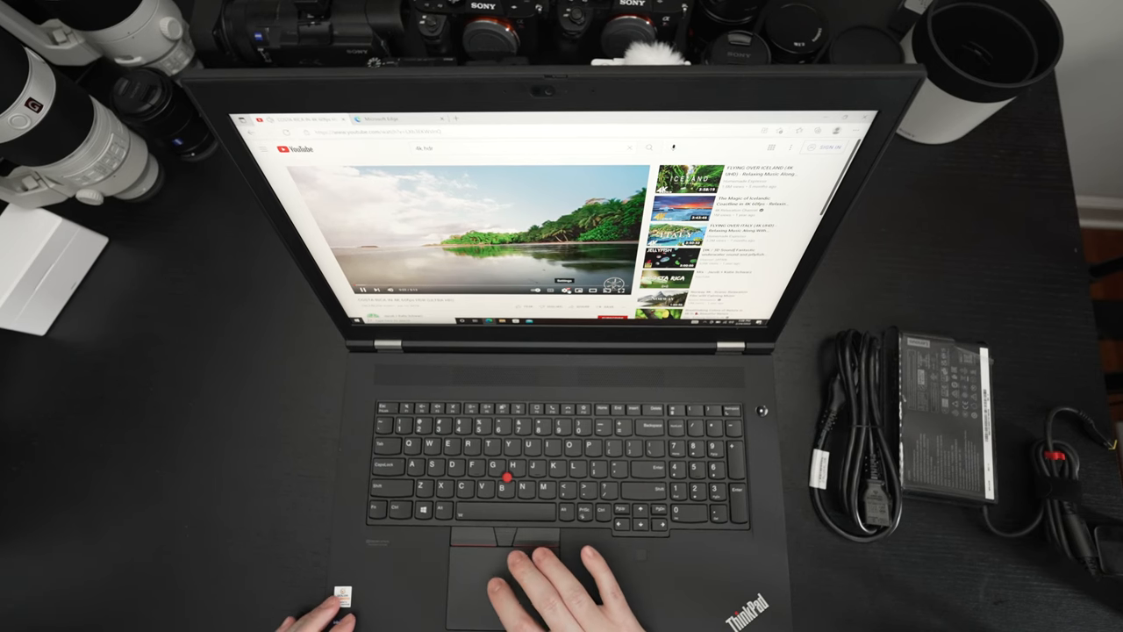
Step: Set the nature video's playback quality to 2160p (4K) via the player settings
click(565, 284)
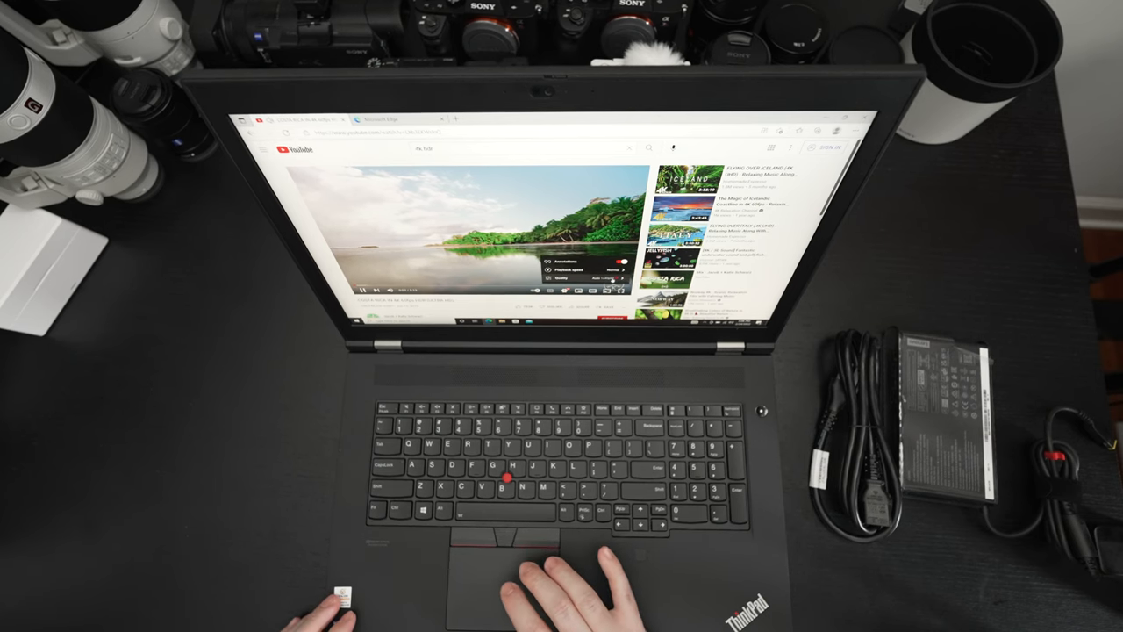
click(569, 278)
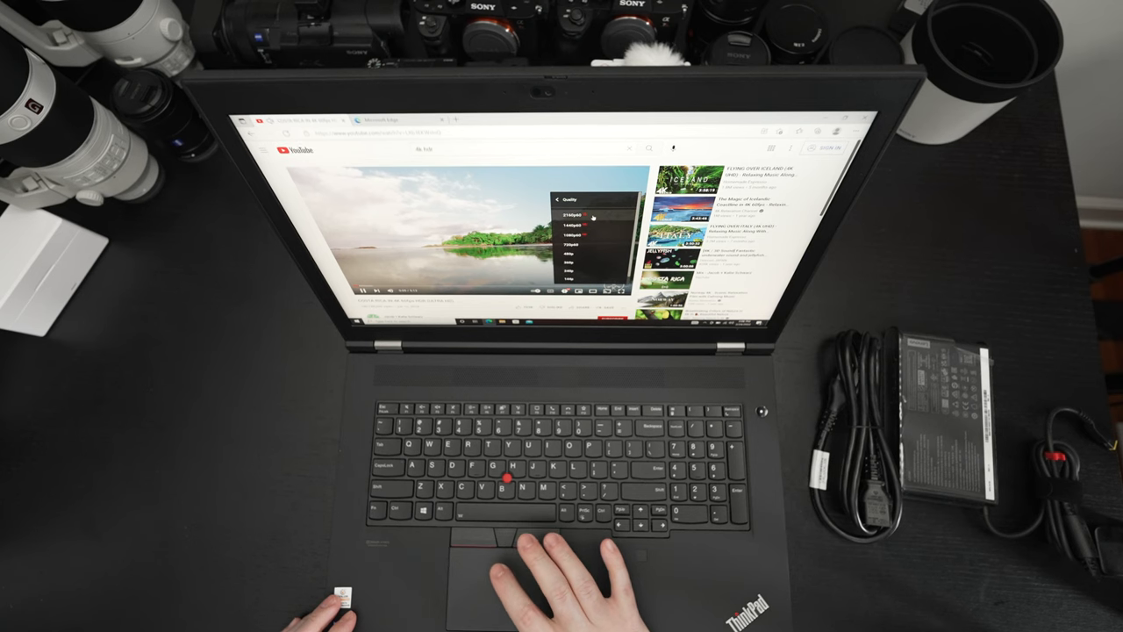
click(575, 218)
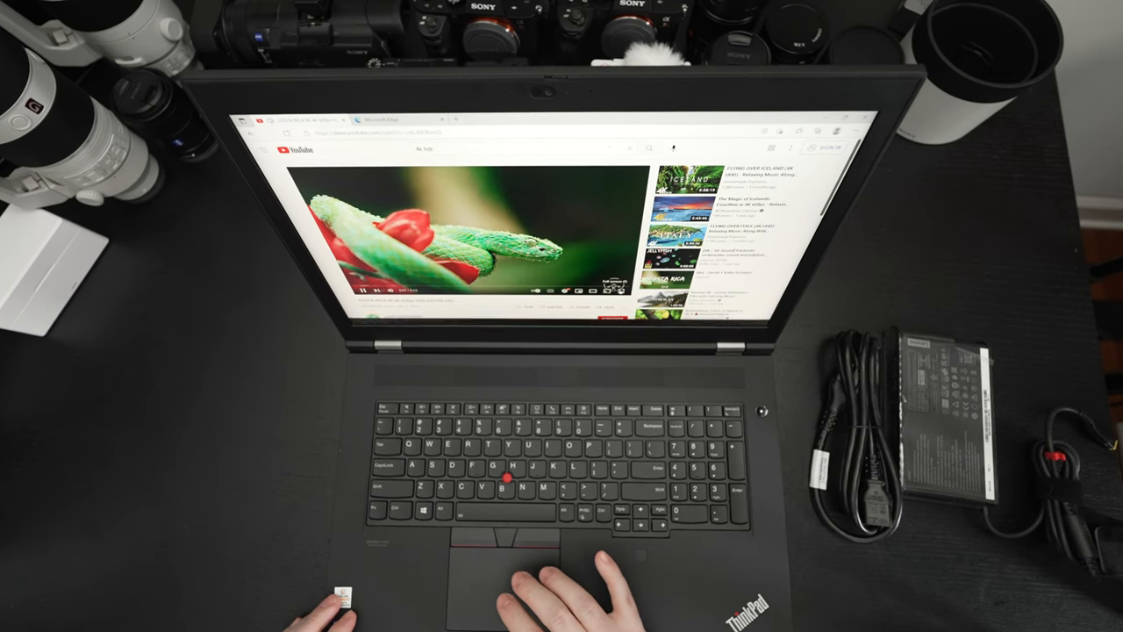